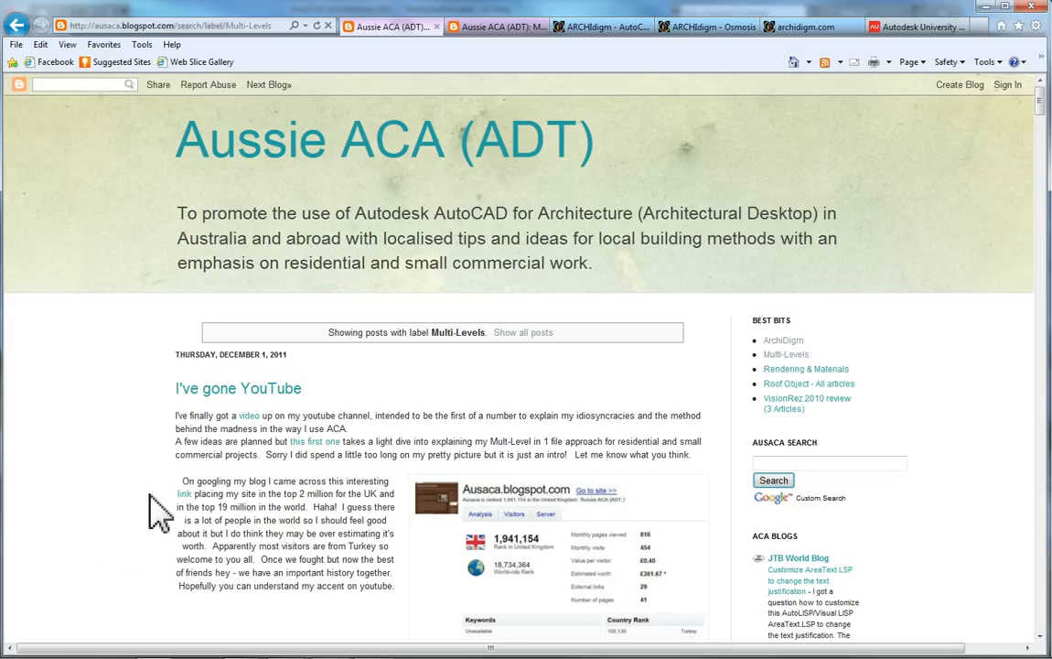
mouse_move(132, 382)
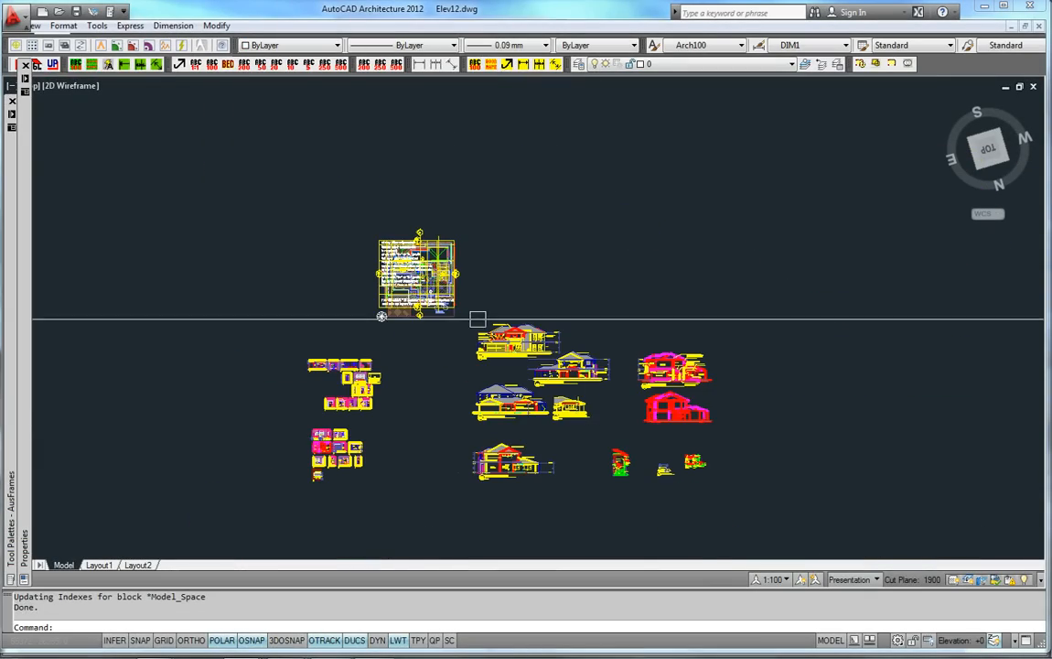
Zoom in on the East, Alfresco and South elevations in Elev12.dwg.
scroll("down", 3)
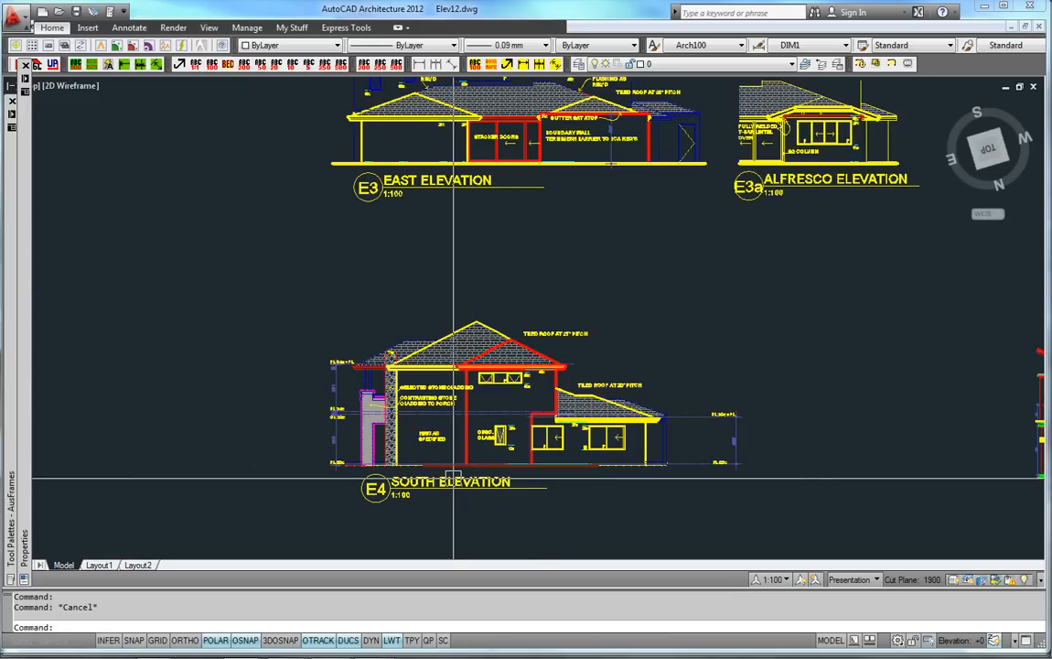
scroll("down", 3)
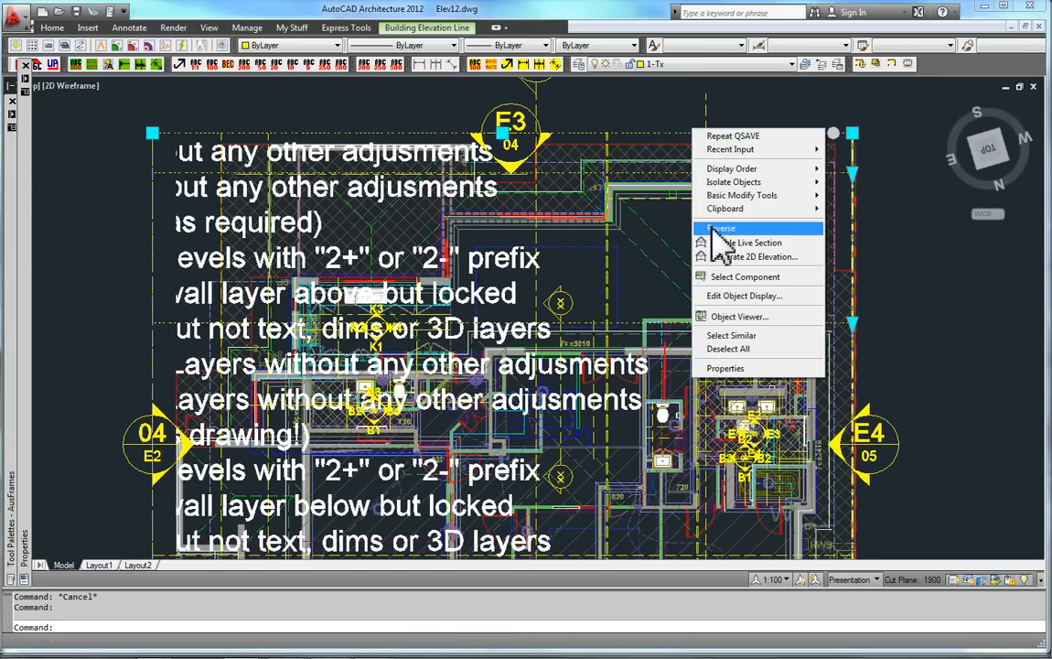
Show the selected building elevation line's height and extents in the Properties palette.
left_click(724, 368)
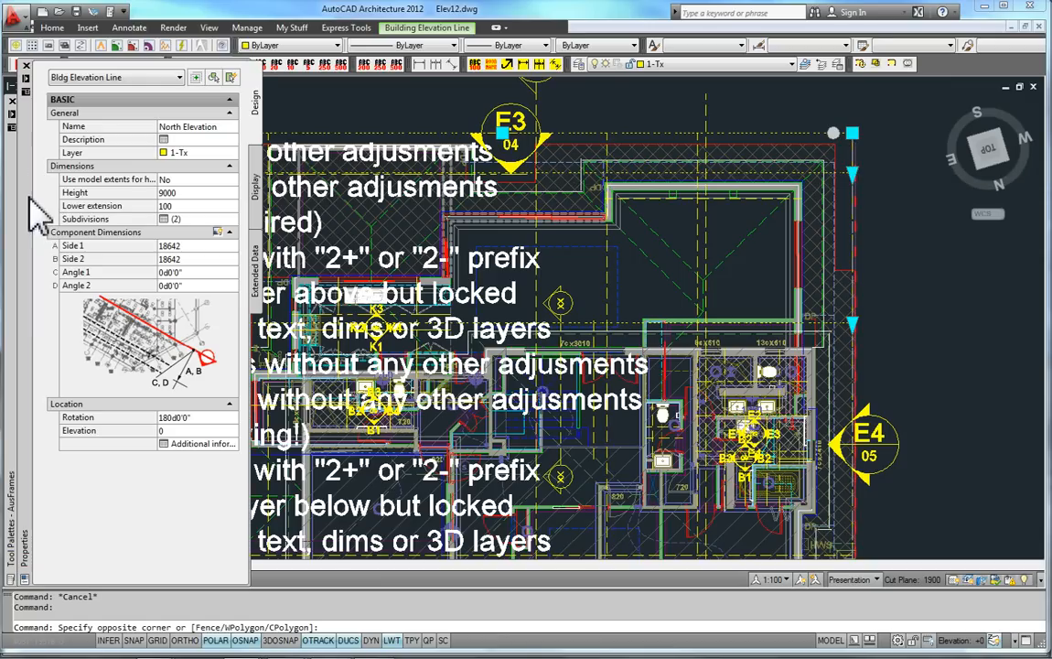
left_click(164, 219)
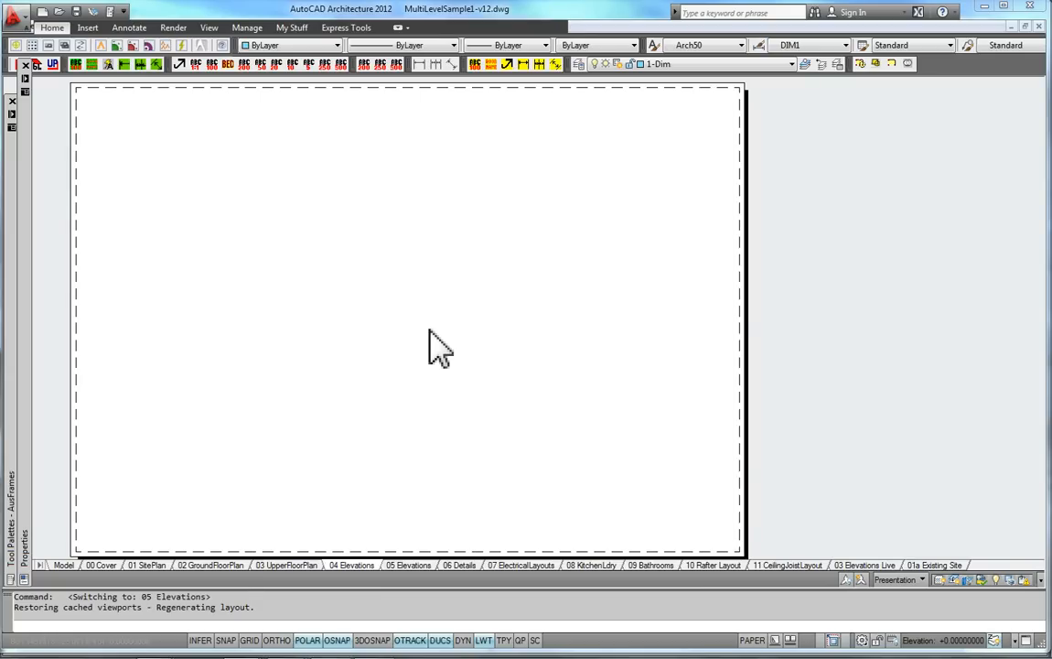
Switch to MultiLevelSample-v12.dwg and its 07 ElectricalLayouts sheet.
left_click(408, 565)
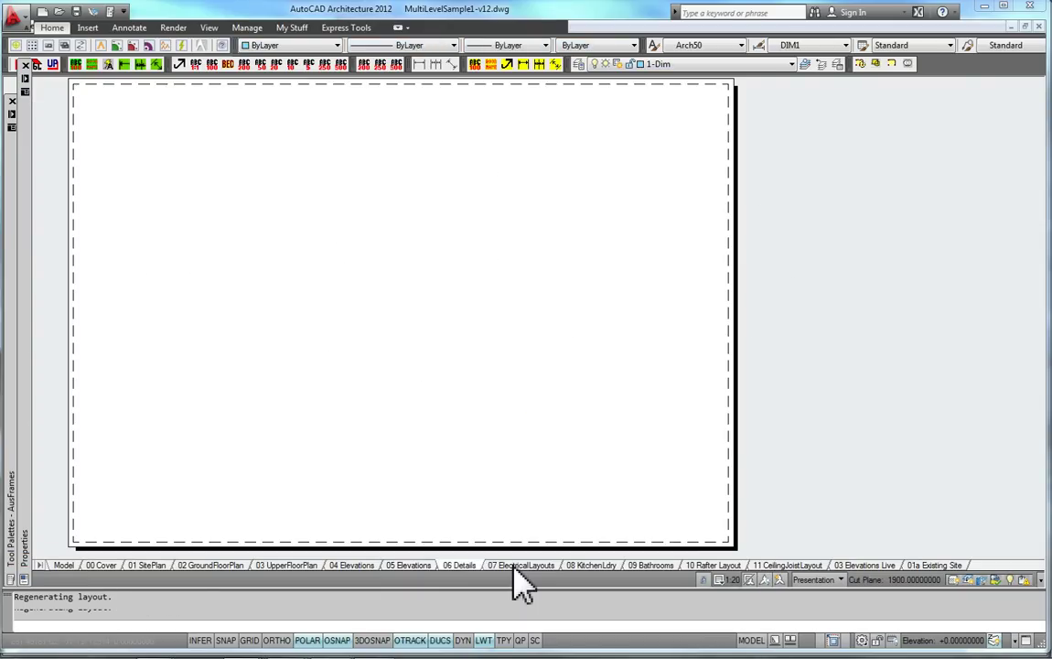
left_click(523, 565)
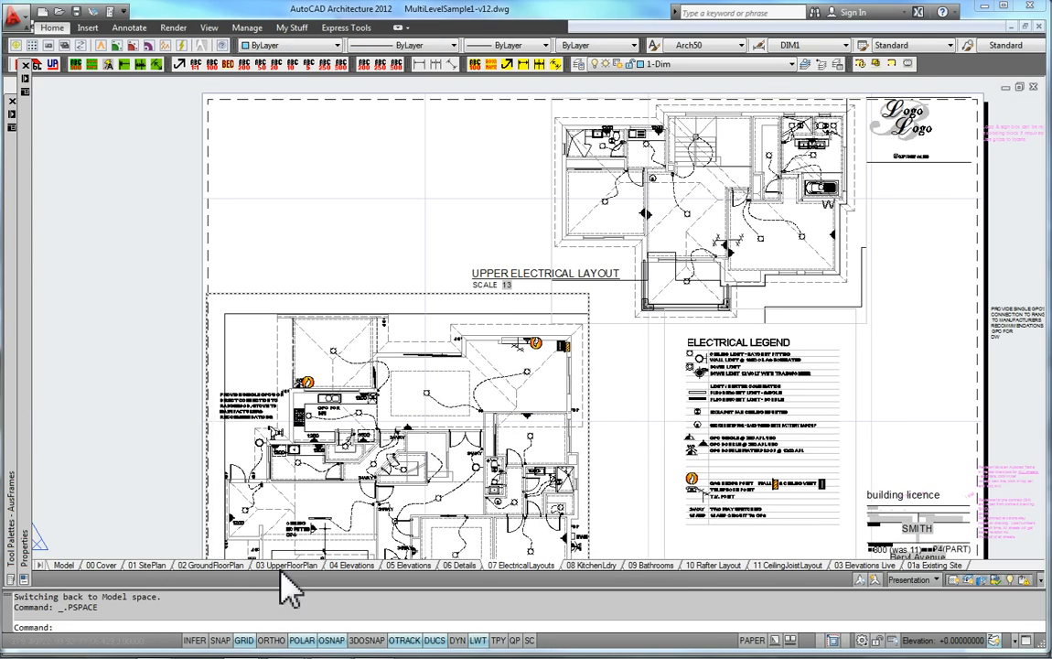
On the 03 UpperFloorPlan sheet, check in Layer Properties Manager that 1-Roof and 2-Roof are DASHED.
left_click(289, 565)
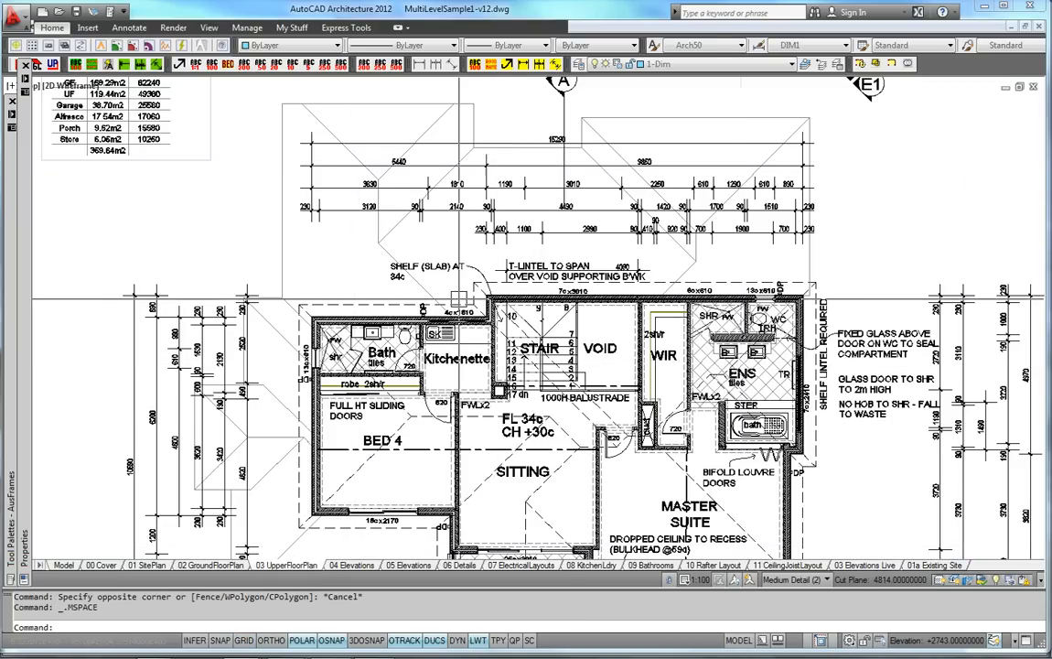
type("le")
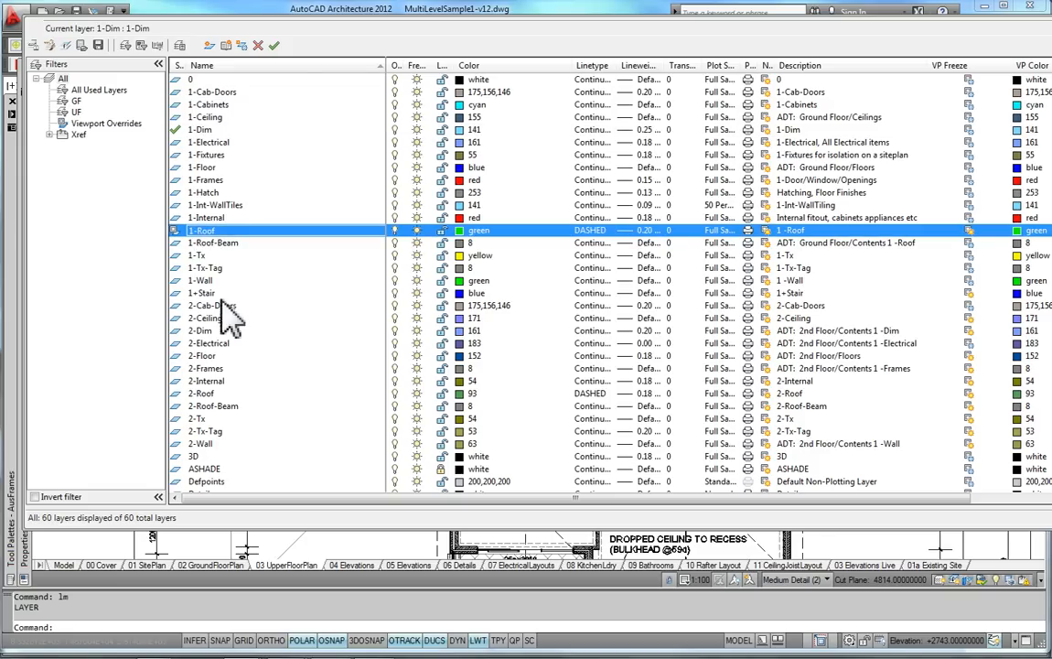
left_click(201, 394)
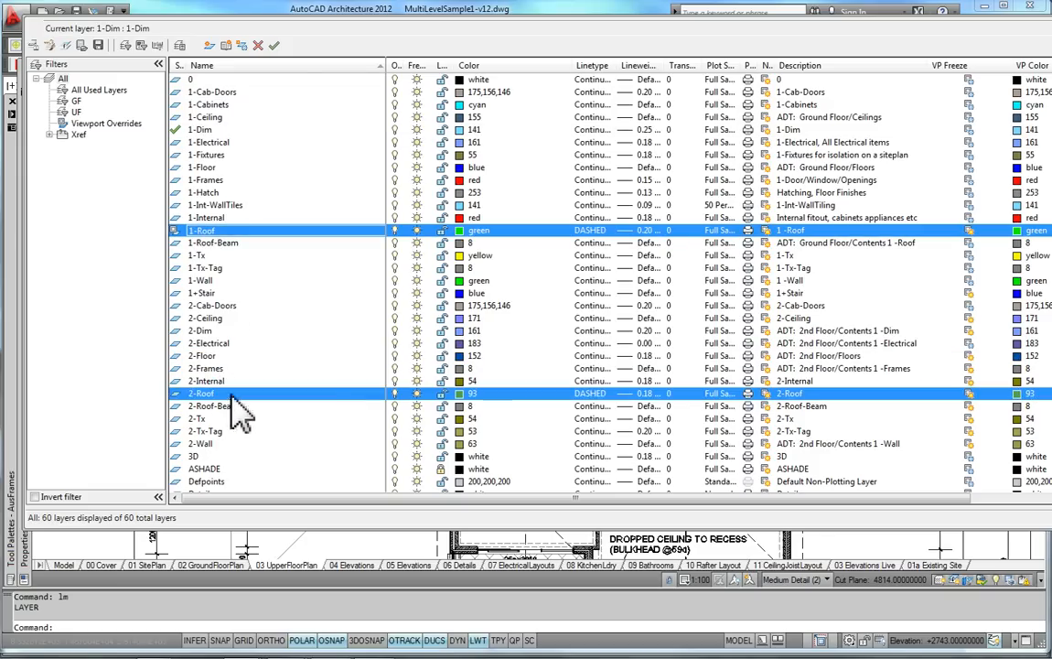
mouse_move(594, 88)
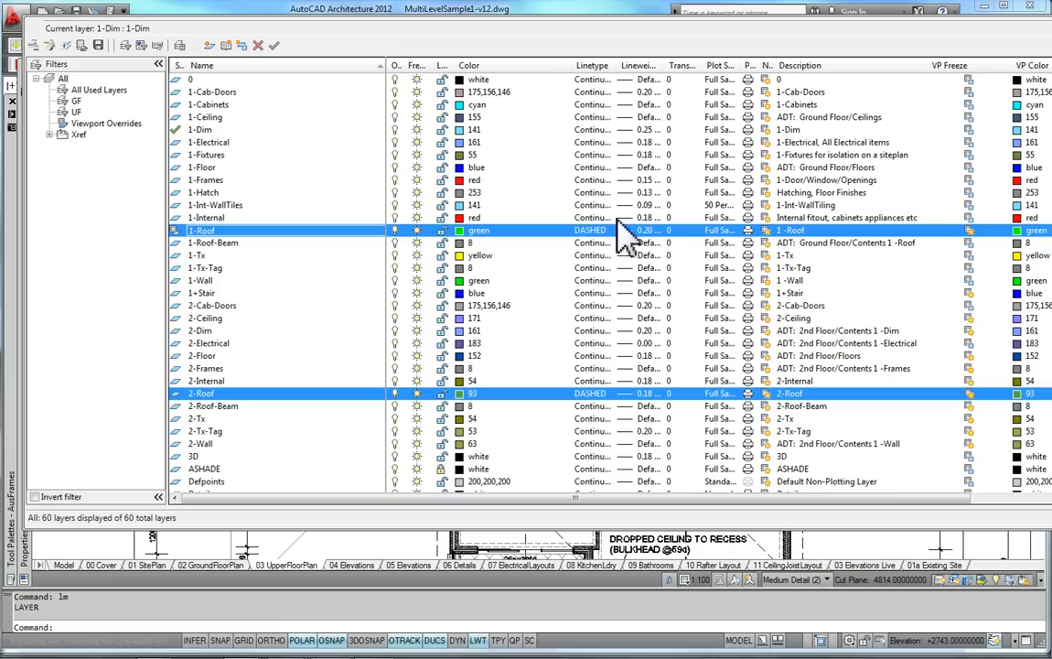
mouse_move(619, 256)
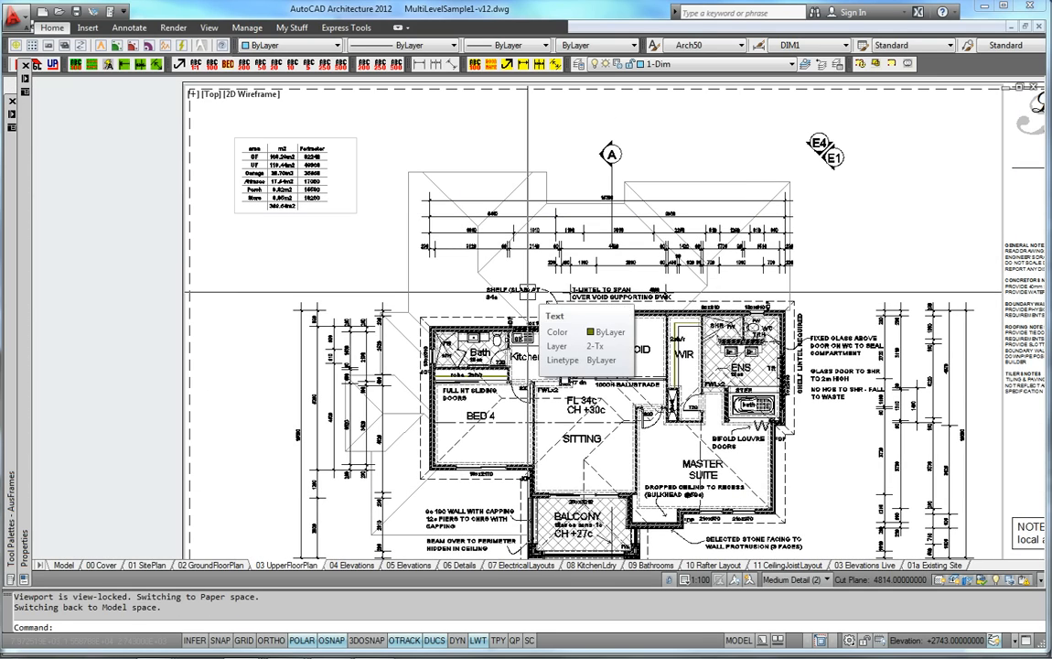
Inside the floor plan viewport, bring up the roof's Object Display settings for the Plan representation.
left_click(783, 44)
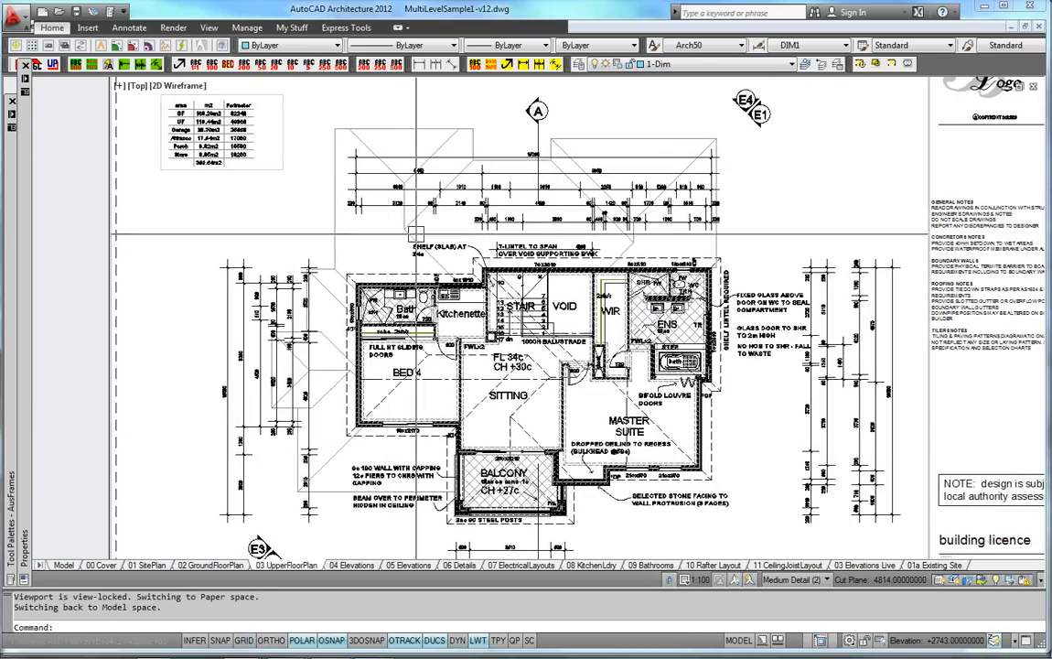
type("LM")
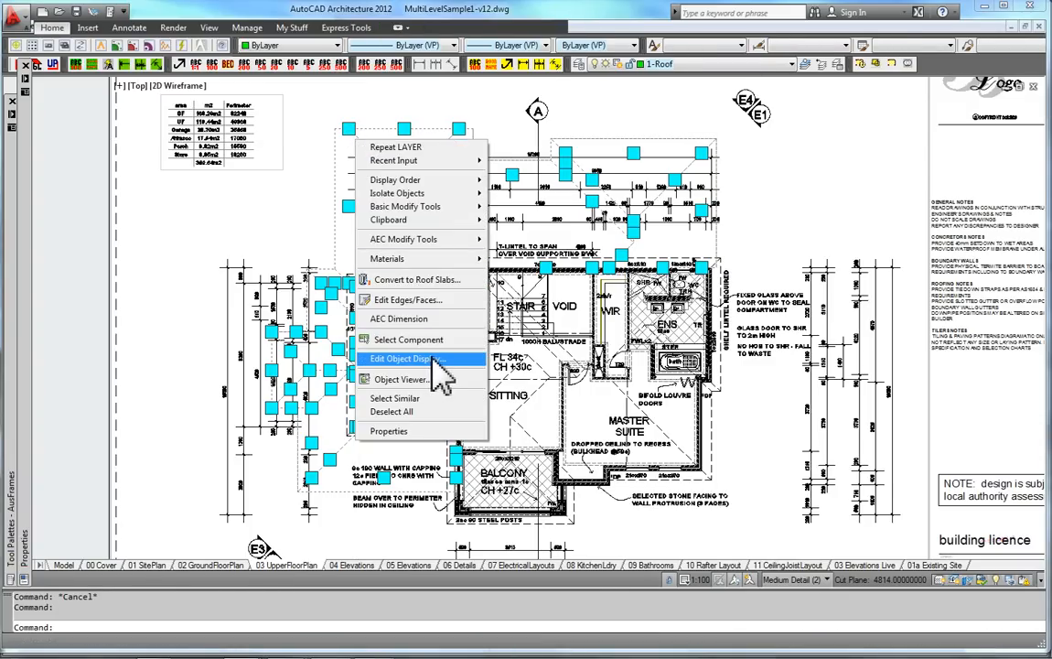
left_click(397, 359)
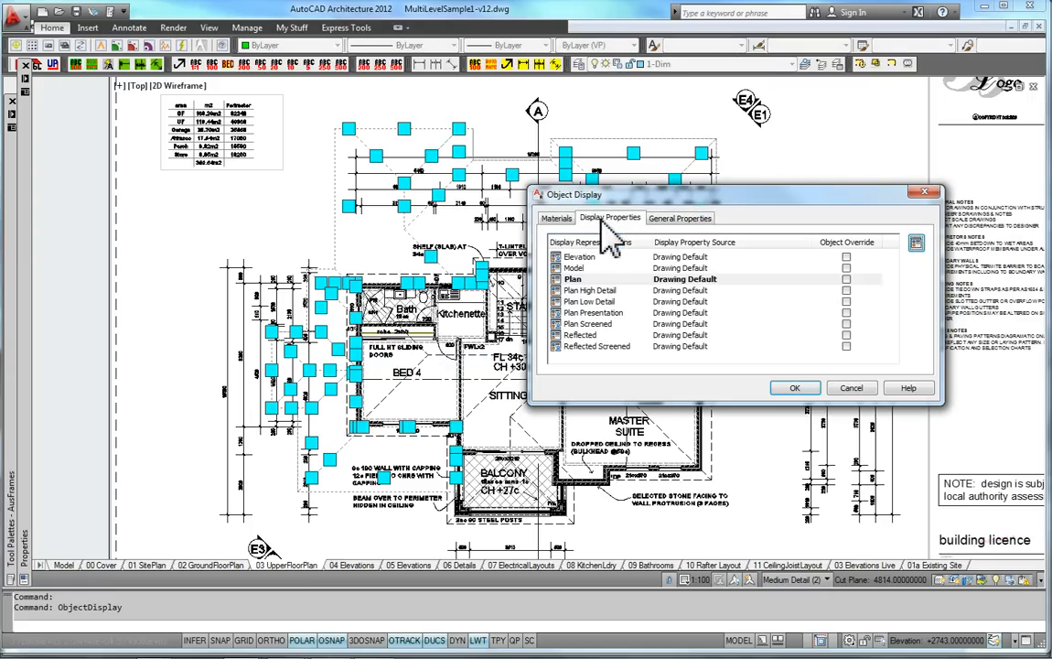
left_click(572, 278)
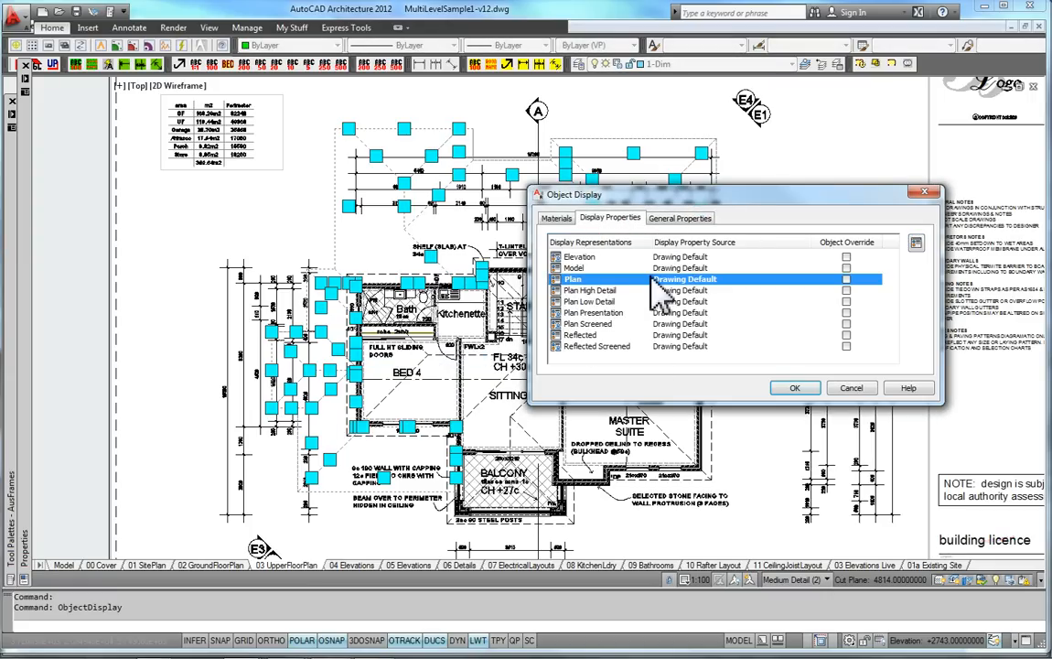
mouse_move(594, 302)
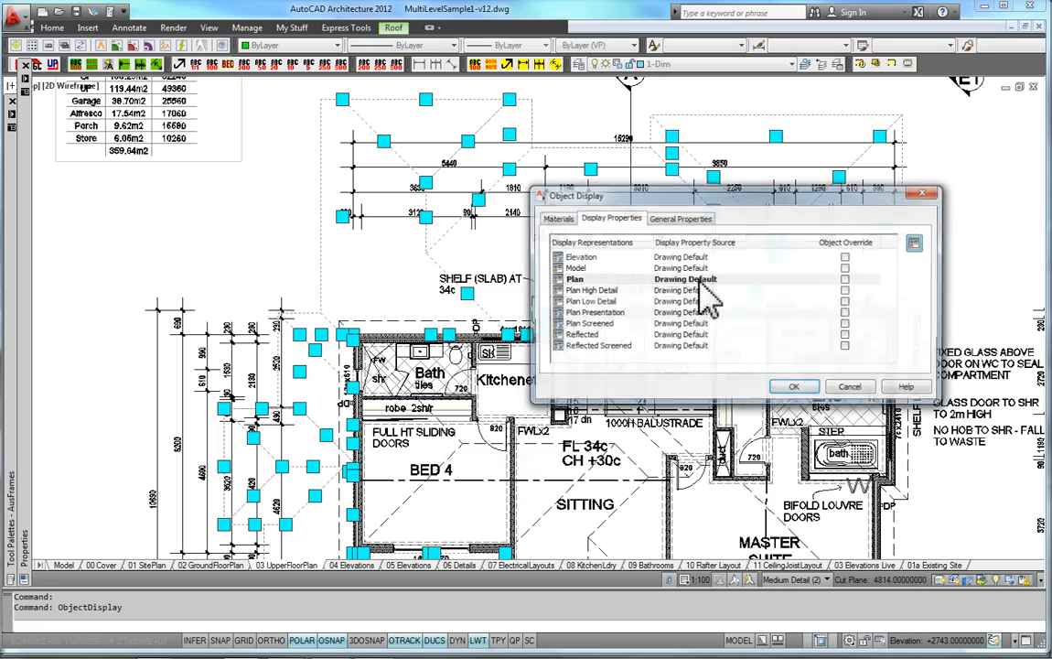
Close Object Display and highlight the 1-Roof layer's VP colour and linetype overrides in Layer Properties Manager.
left_click(850, 386)
type("lm")
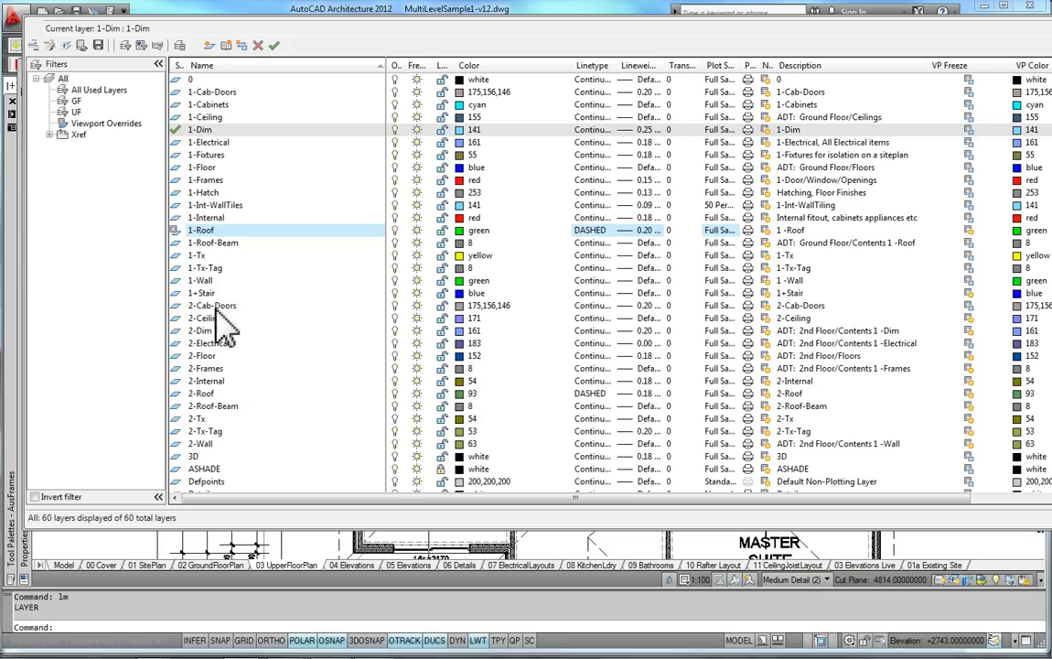
mouse_move(287, 256)
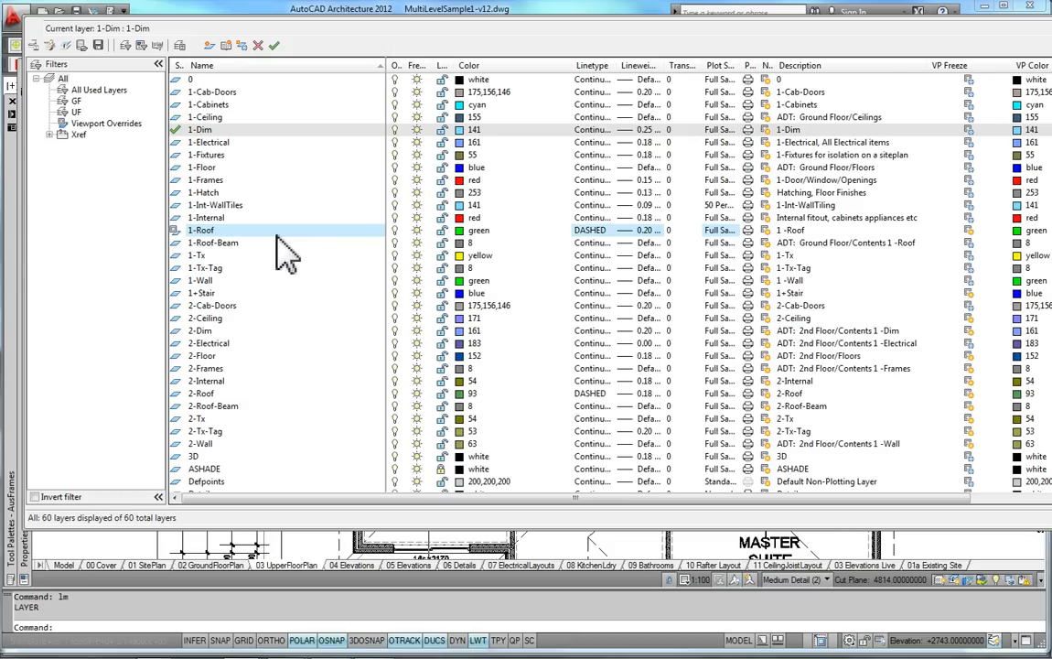
mouse_move(1010, 101)
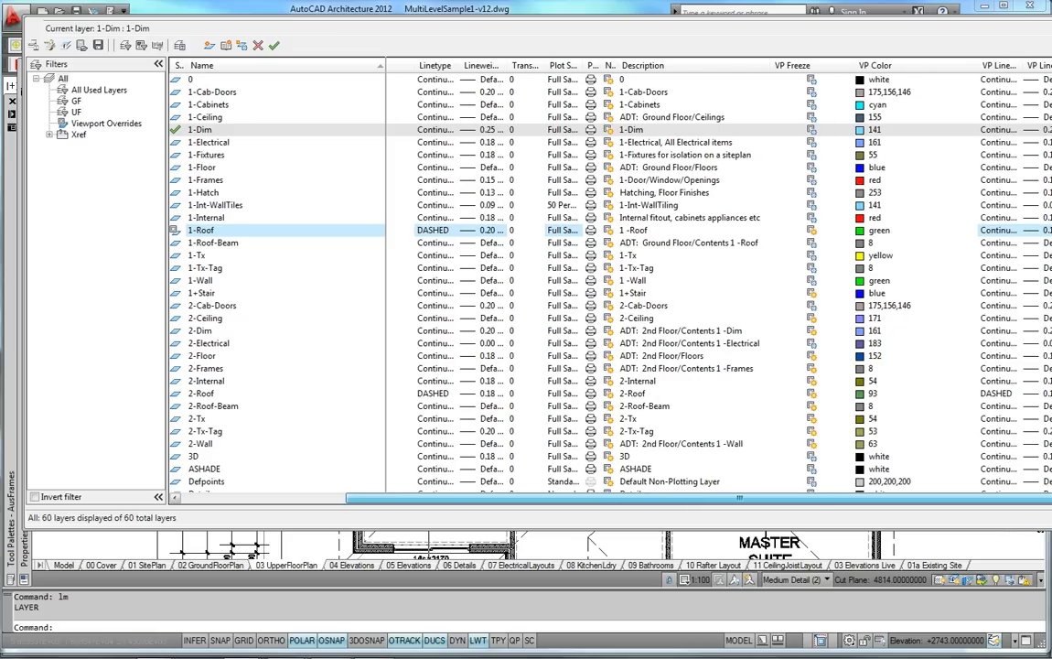
left_click(201, 128)
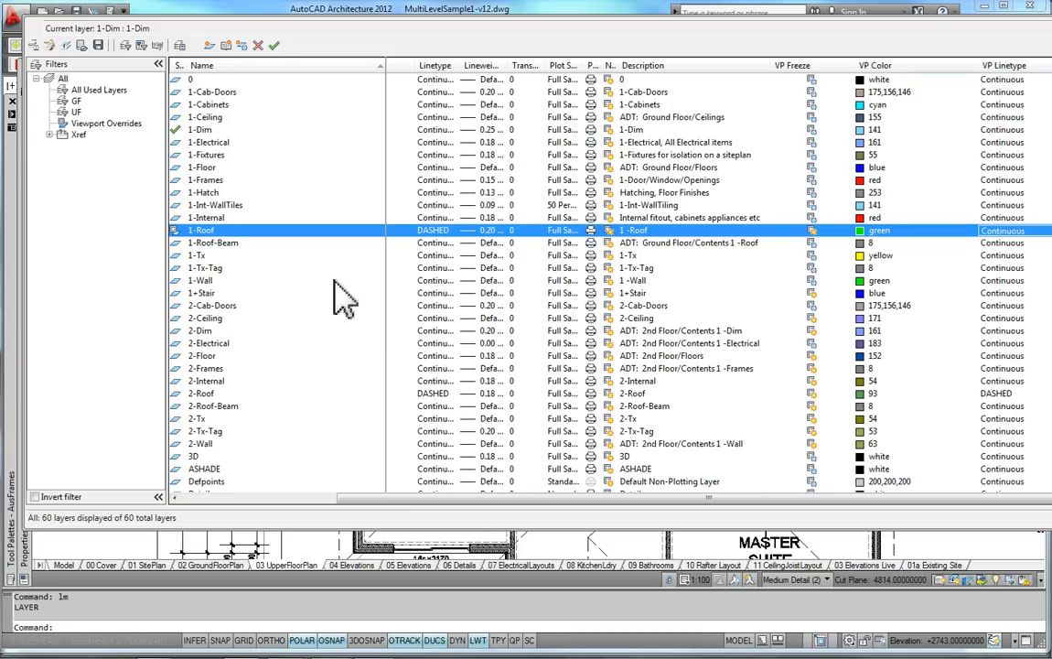
left_click(212, 242)
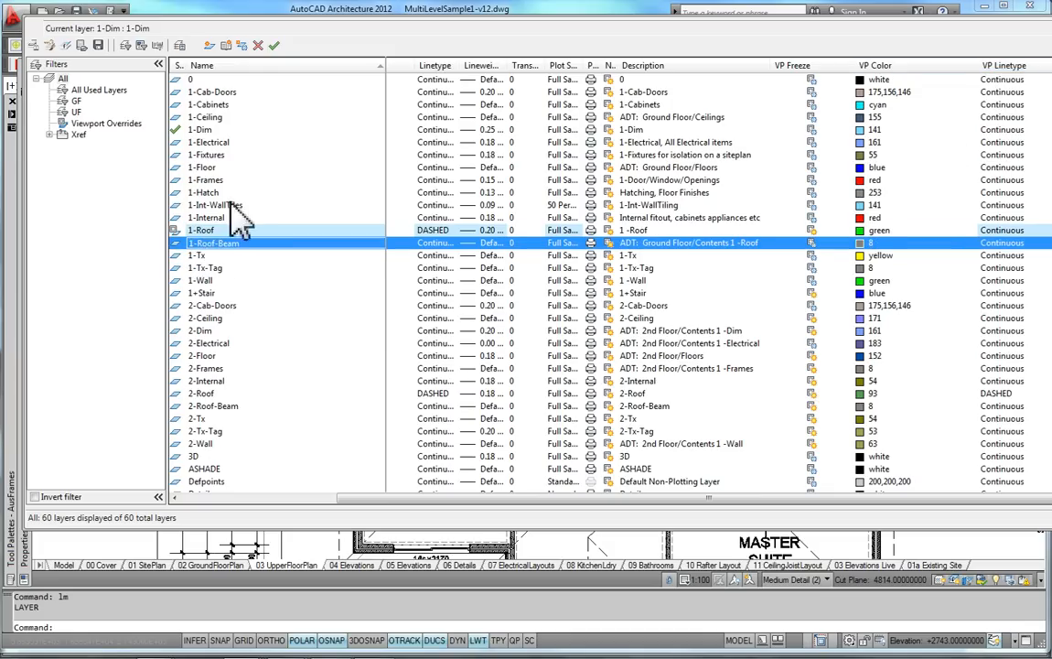
left_click(201, 230)
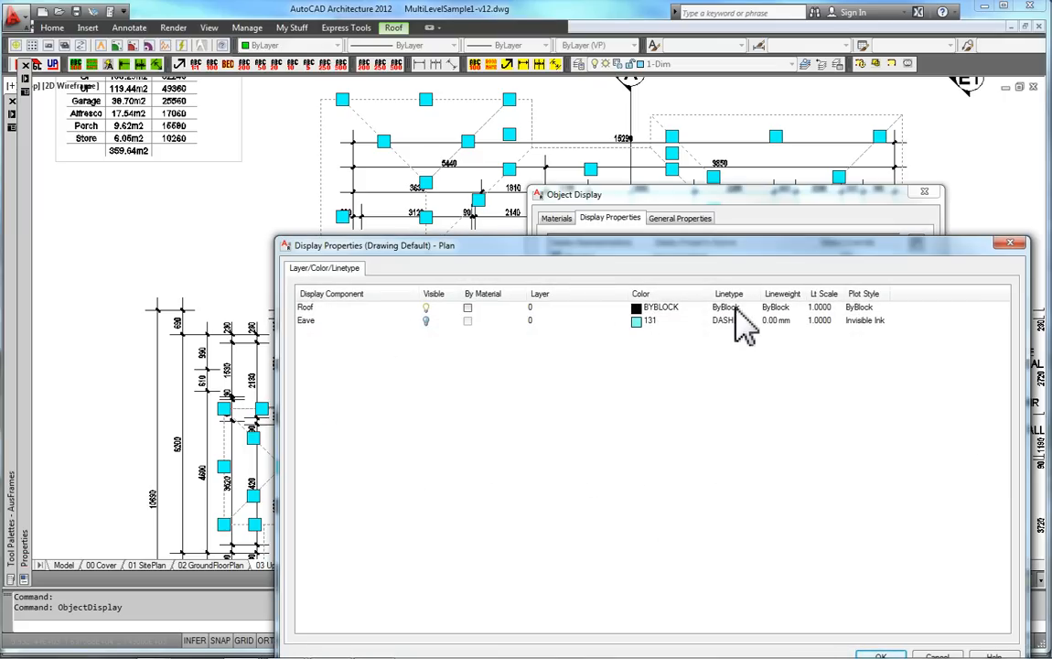
Edit the roof's Plan display properties listing its Roof and dashed Eave components.
left_click(320, 307)
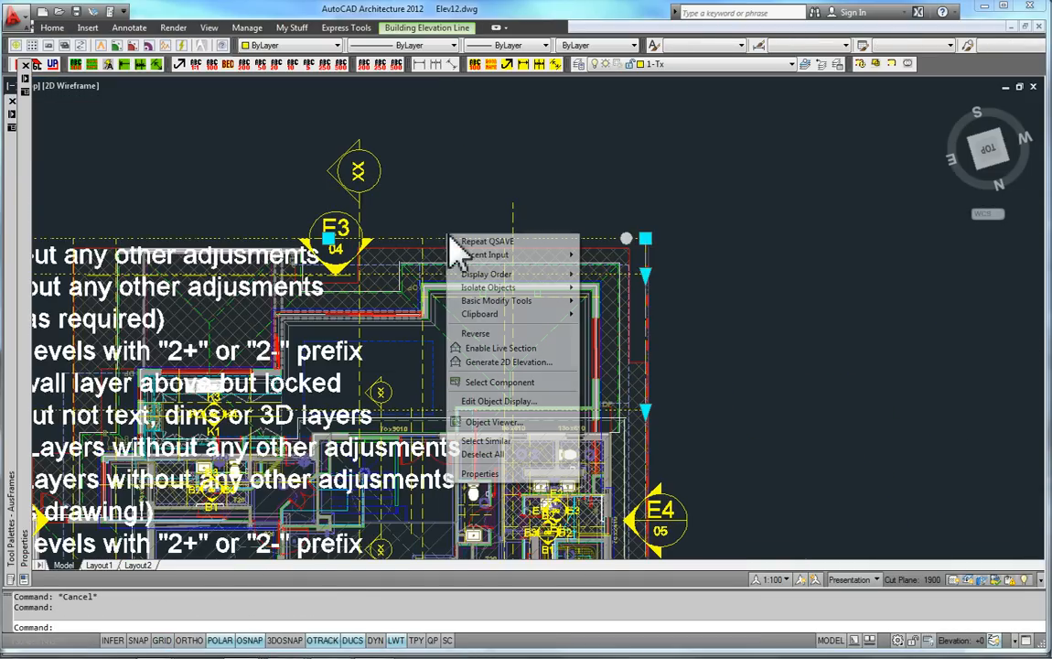
mouse_move(502, 347)
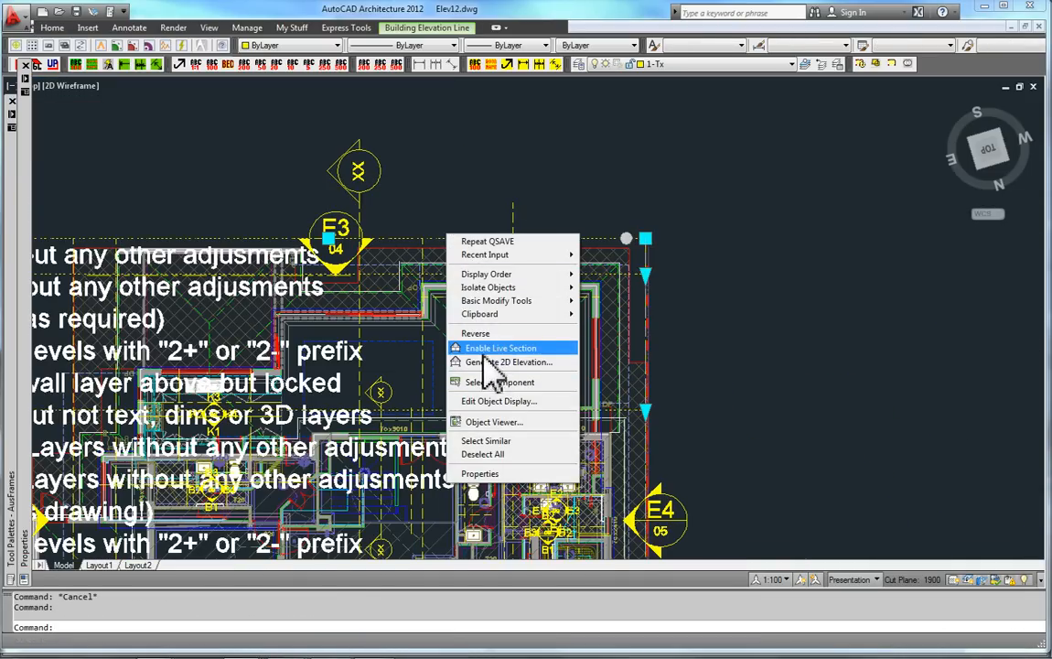
Dismiss the elevation line's shortcut menu and zoom to show the plan with all elevations.
left_click(501, 348)
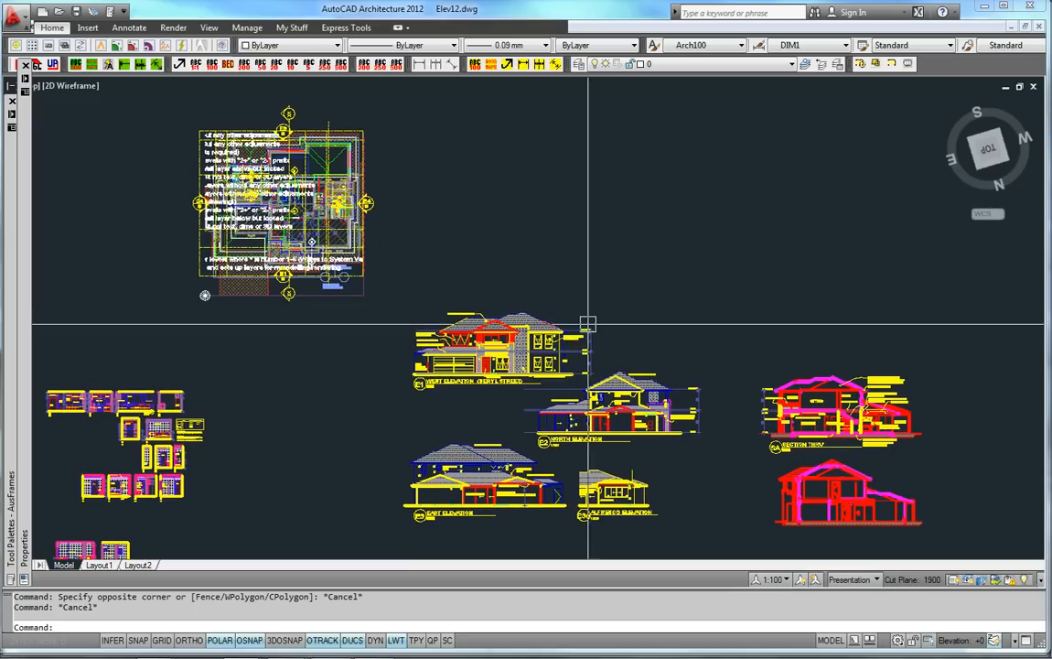
mouse_move(611, 341)
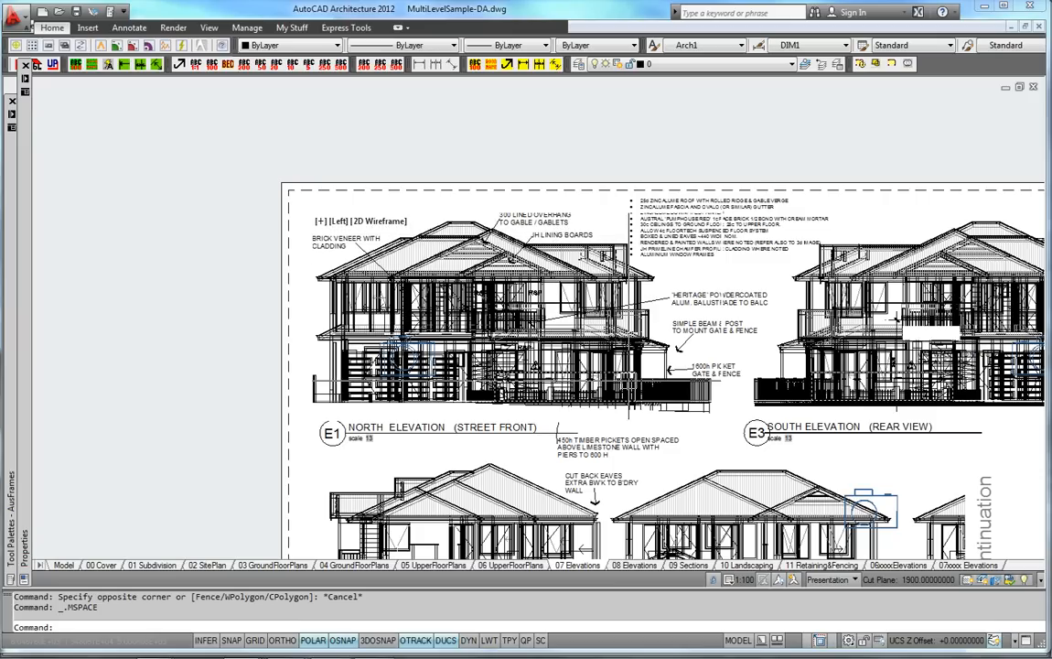
mouse_move(150, 51)
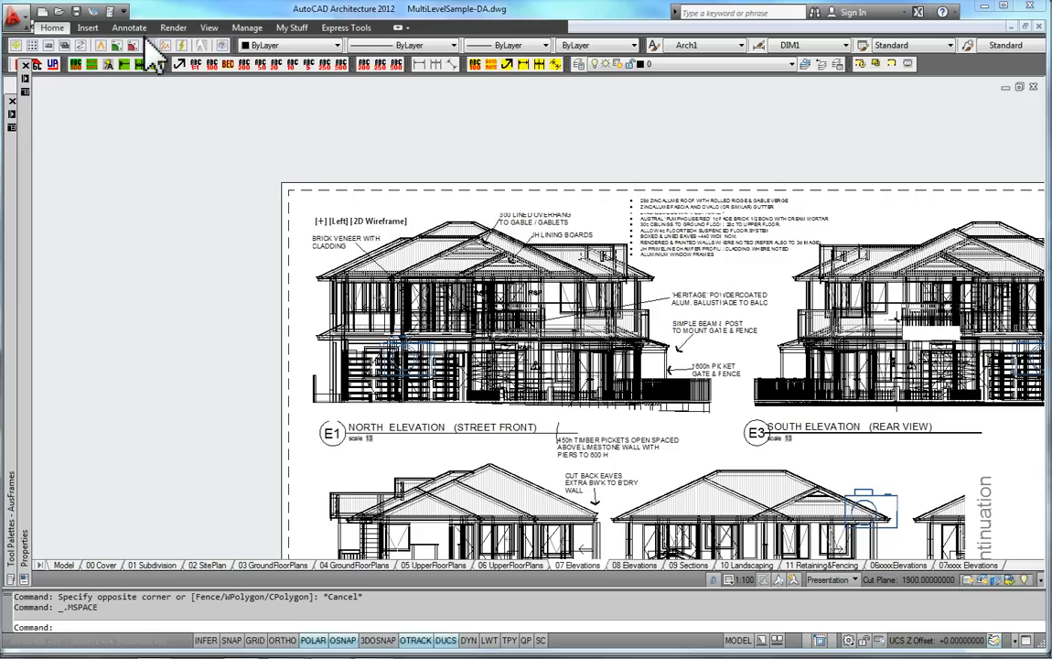
From the View ribbon, bring up the Shade Plot options for the North Elevation viewport.
left_click(187, 27)
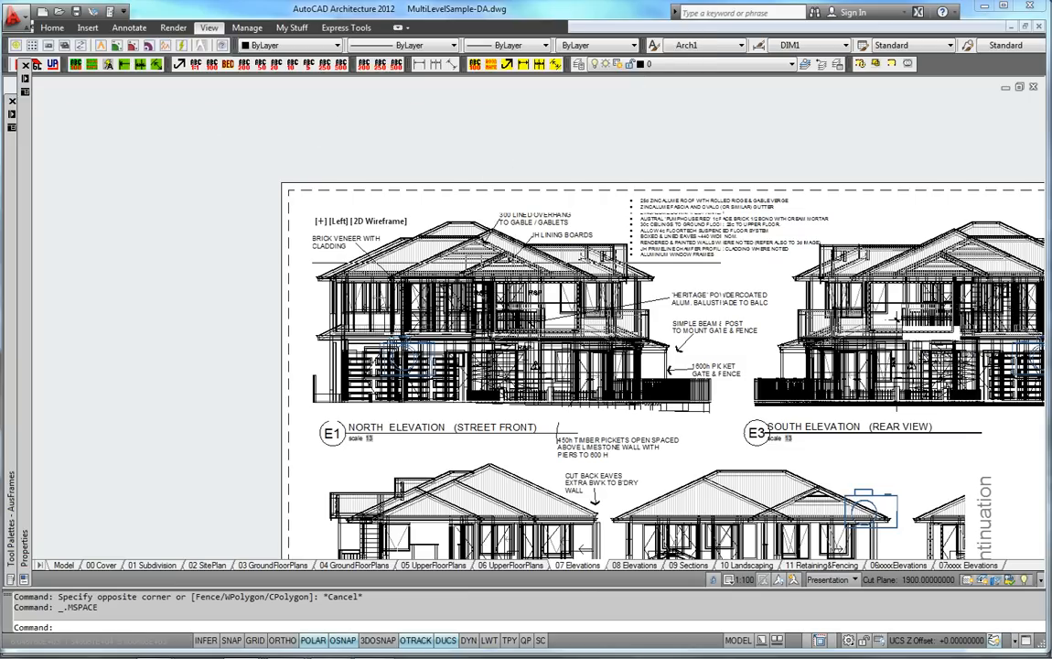
left_click(212, 27)
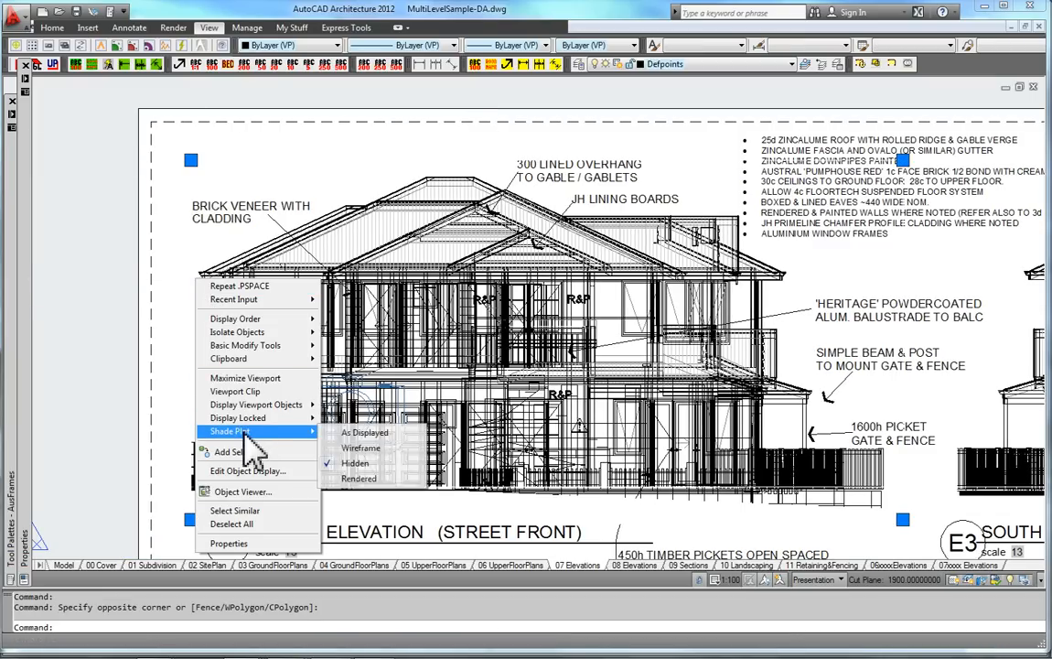
mouse_move(365, 472)
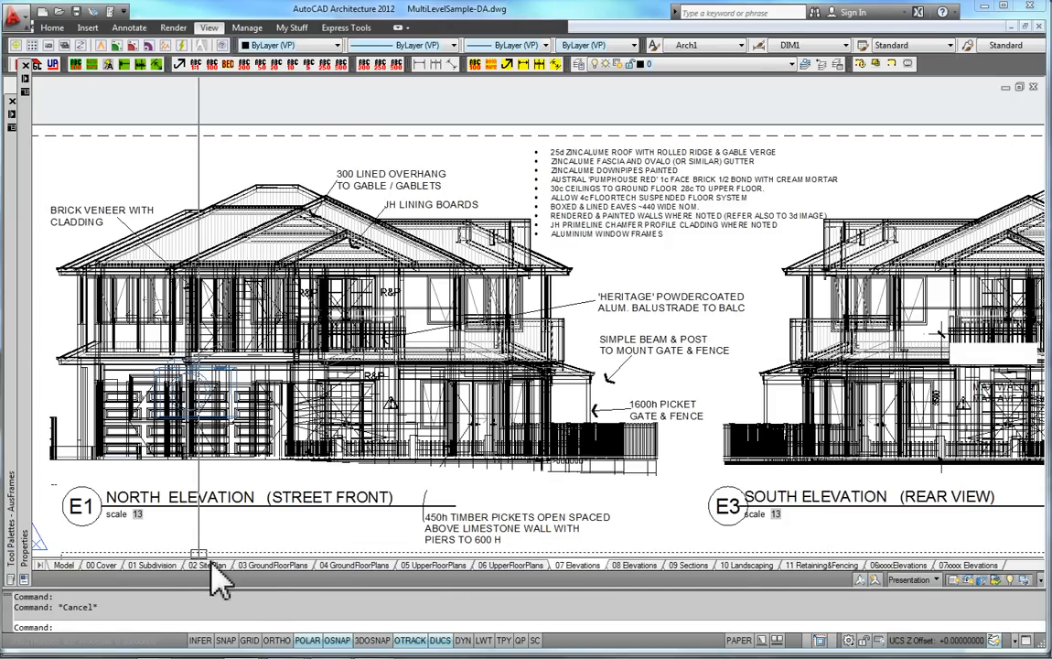
Plot the 07 Elevations layout and preview the sheet.
right_click(208, 571)
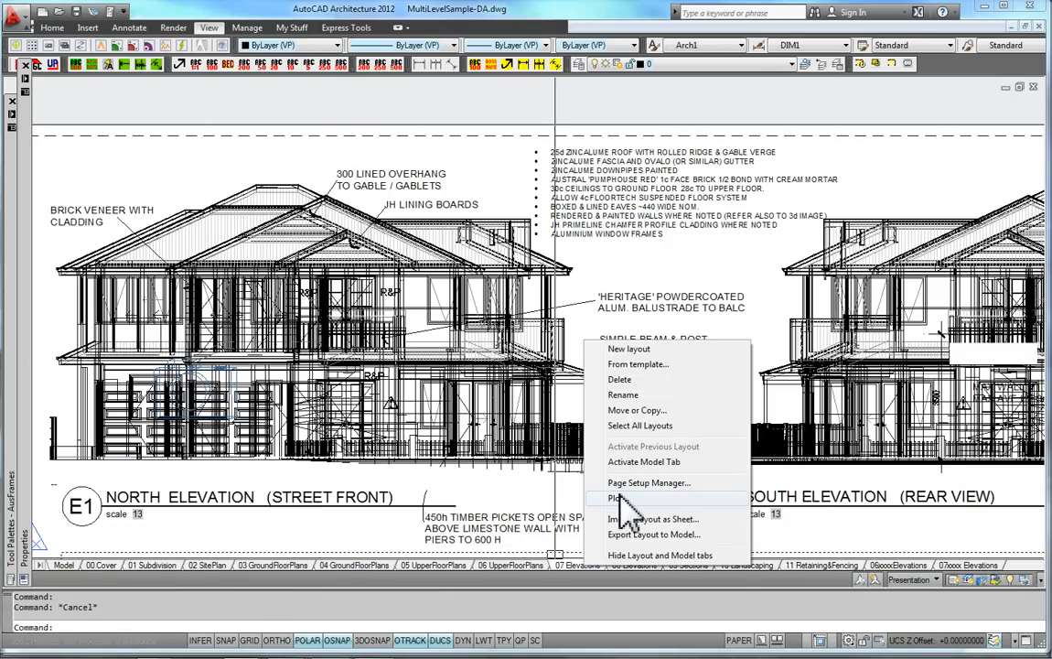
left_click(614, 497)
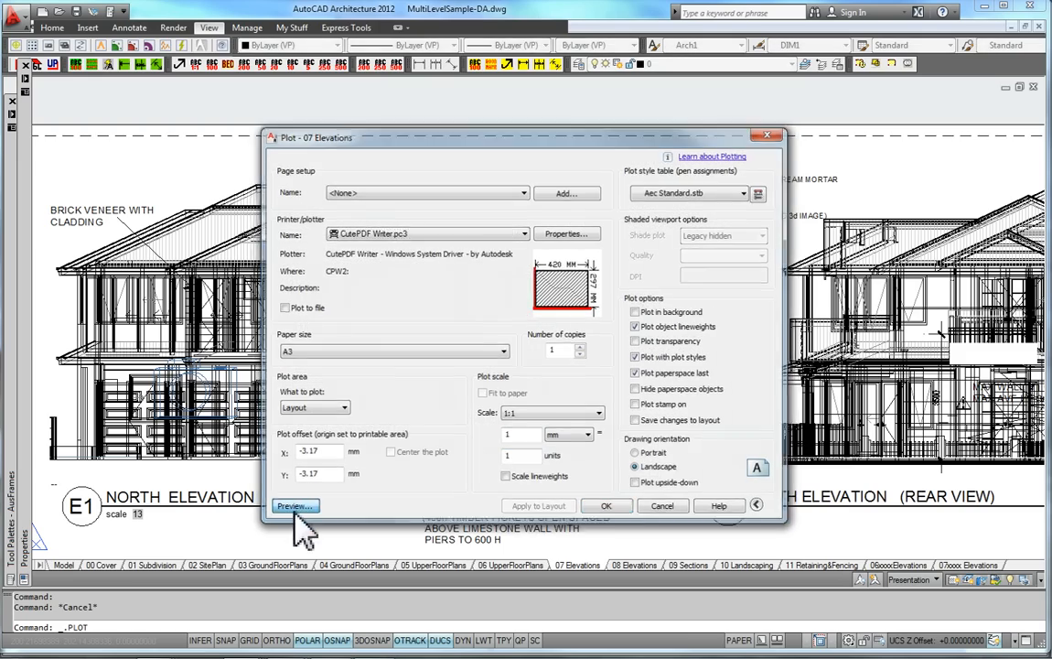
left_click(294, 504)
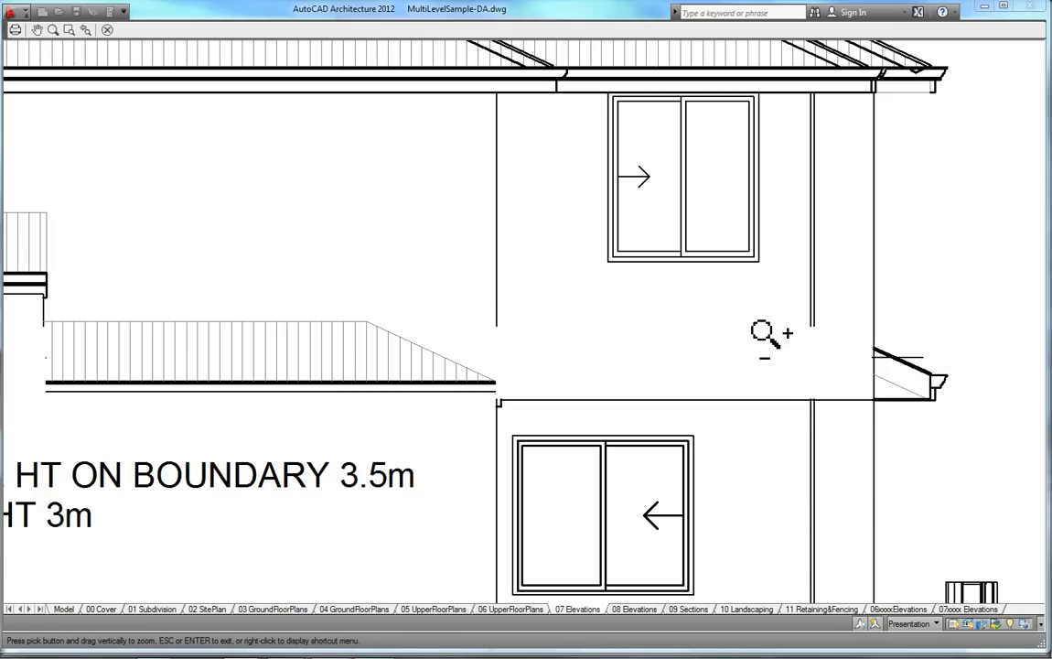
mouse_move(823, 326)
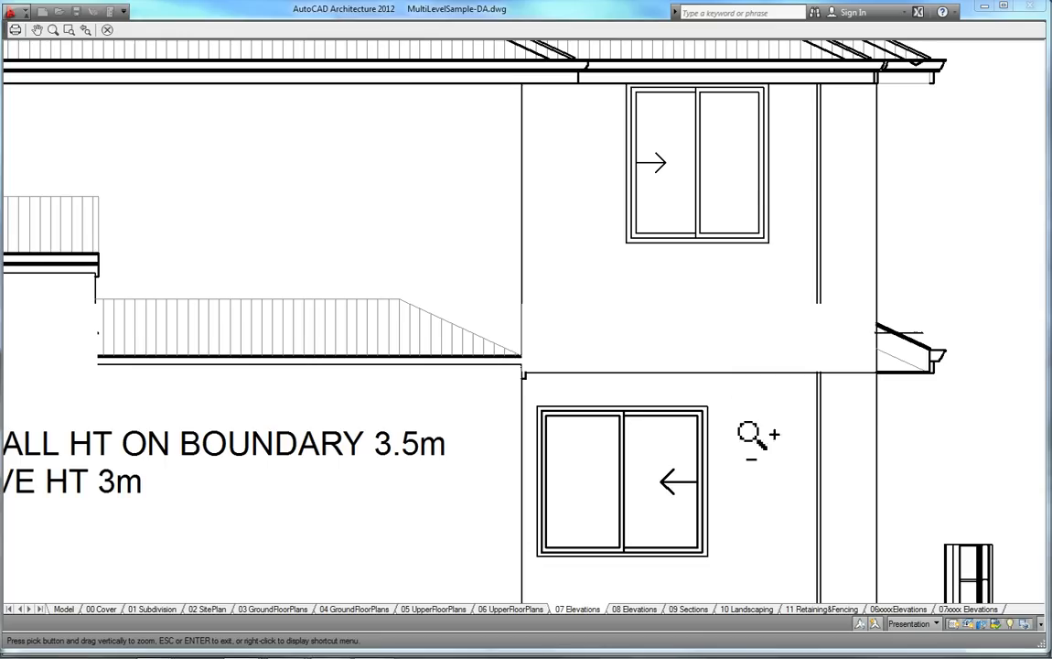
mouse_move(769, 479)
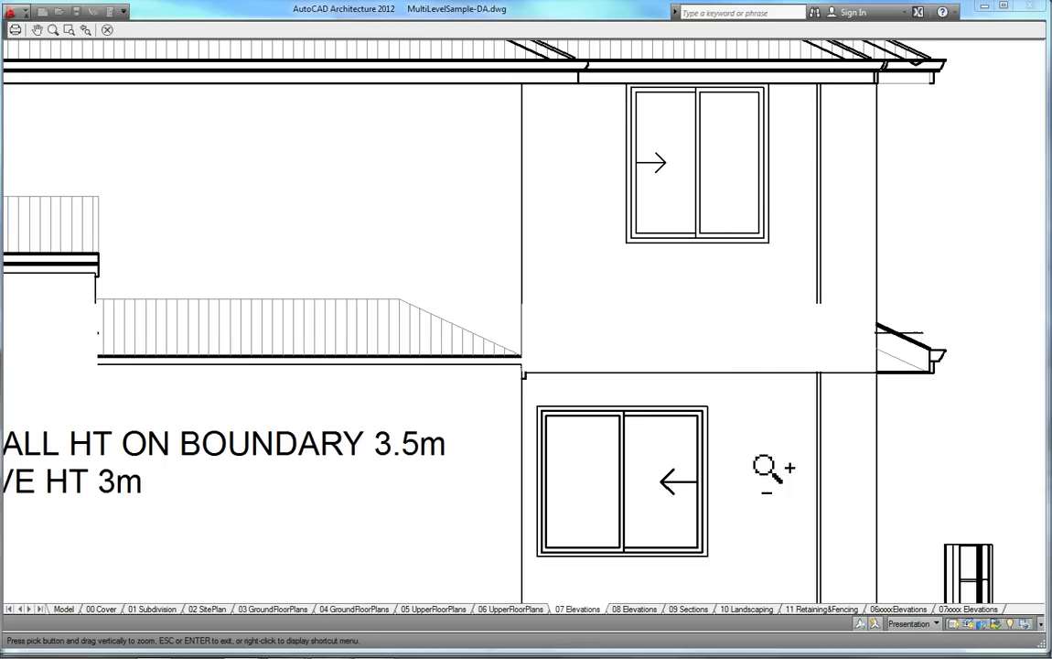
mouse_move(859, 203)
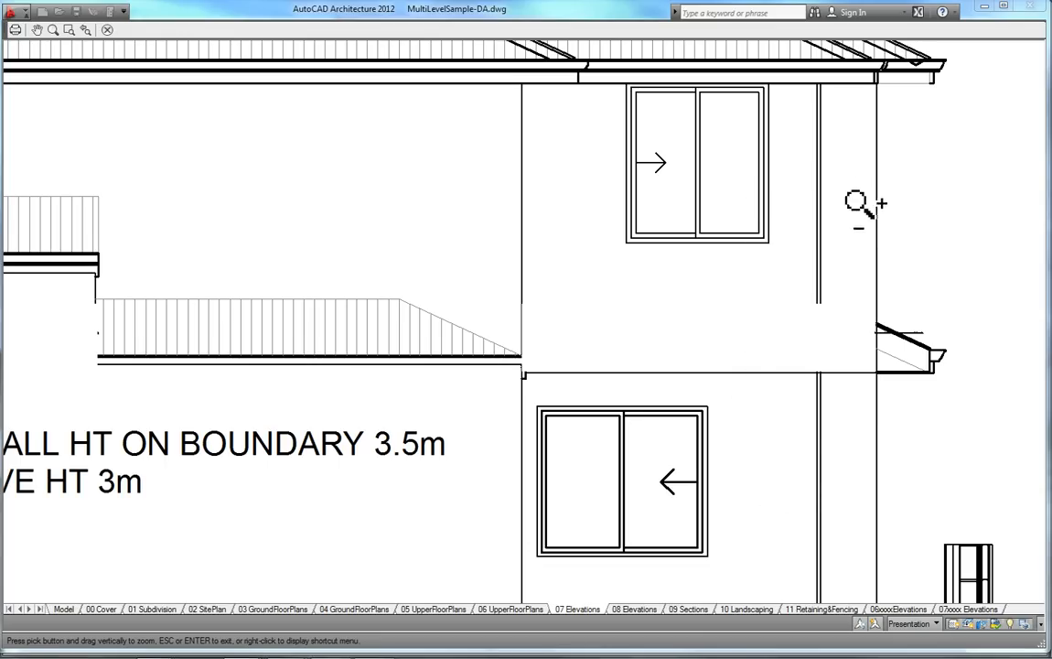
mouse_move(857, 356)
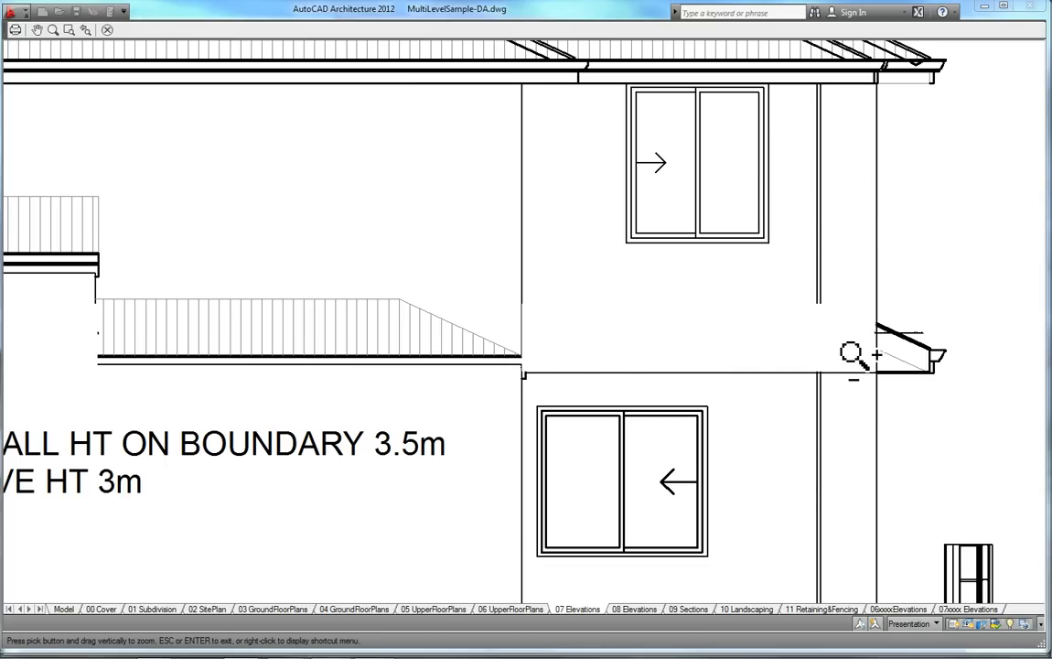
Zoom within the plot preview to inspect the elevation's windows and fence.
scroll("down", 3)
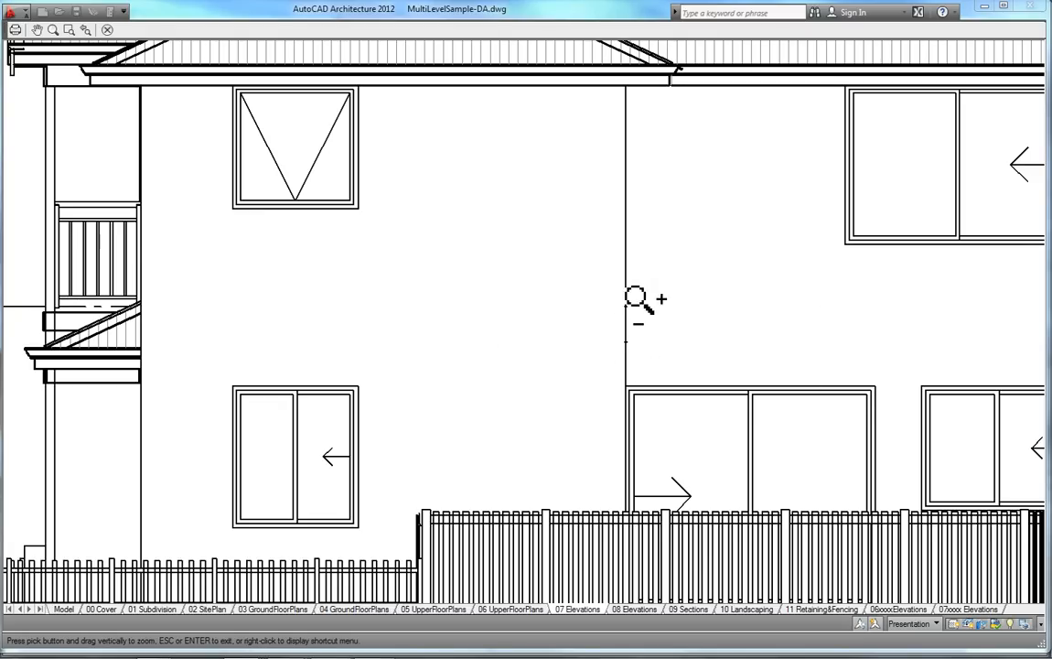
mouse_move(172, 286)
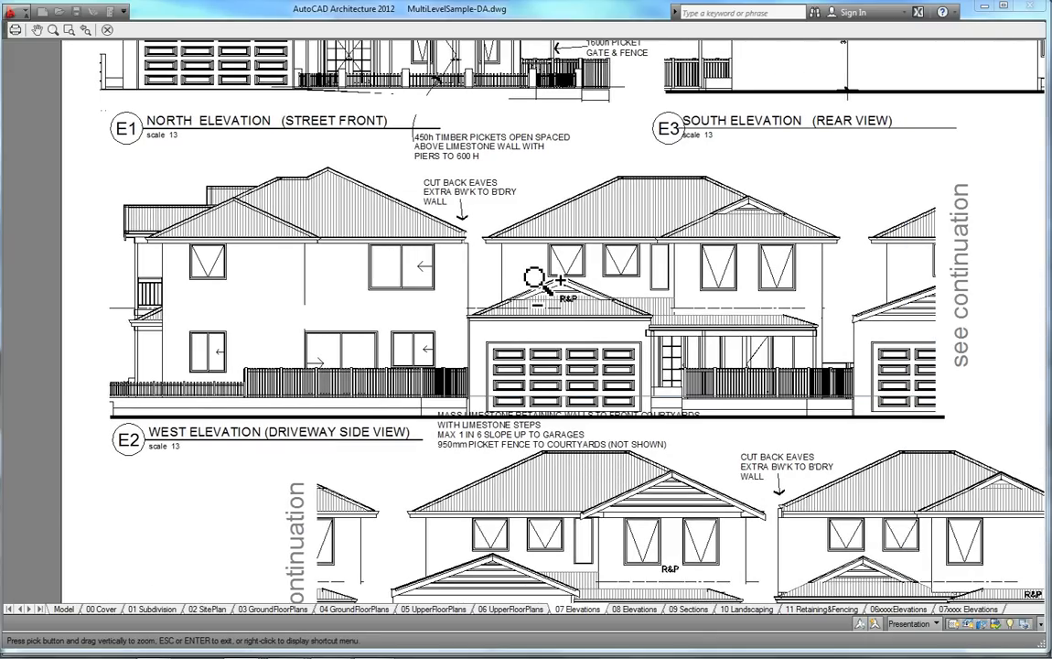
mouse_move(746, 281)
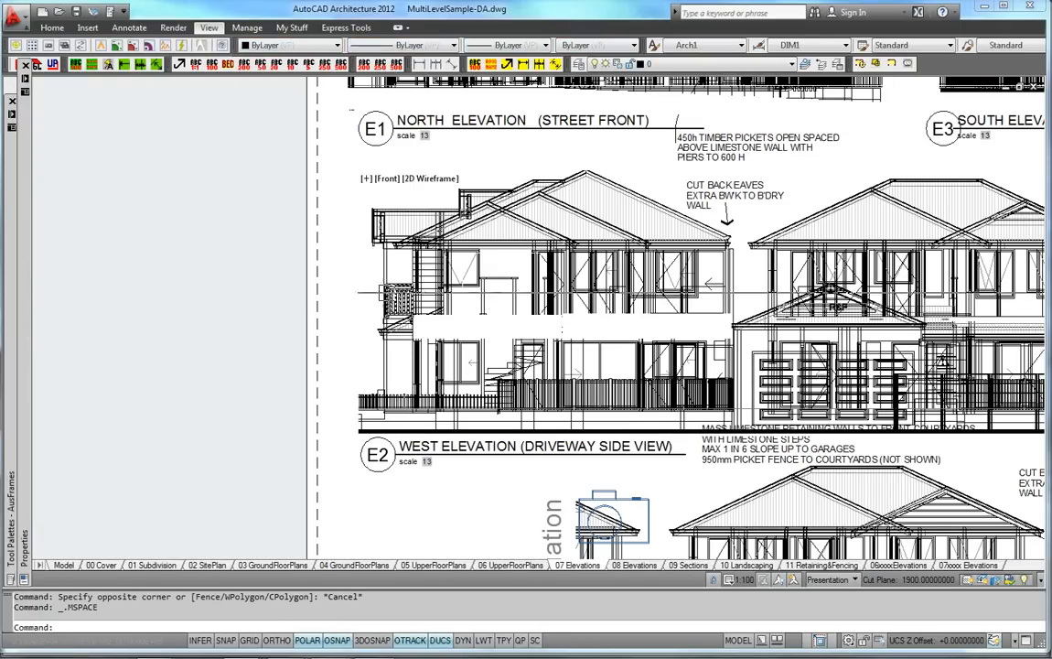
mouse_move(331, 341)
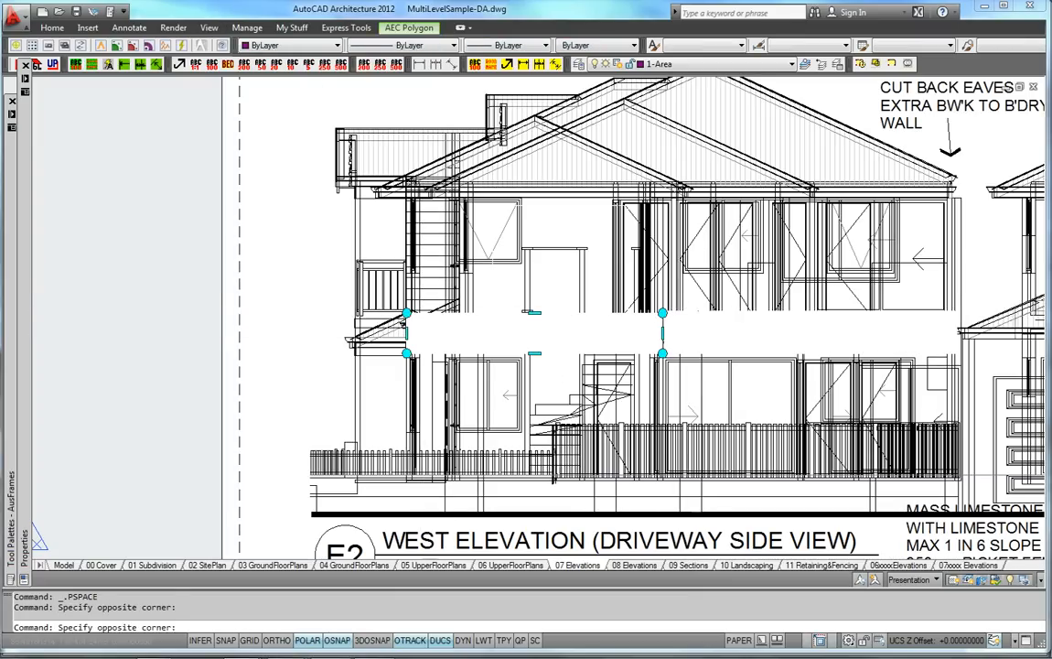
Display the Properties palette for the West Elevation's masking AEC polygon.
right_click(516, 338)
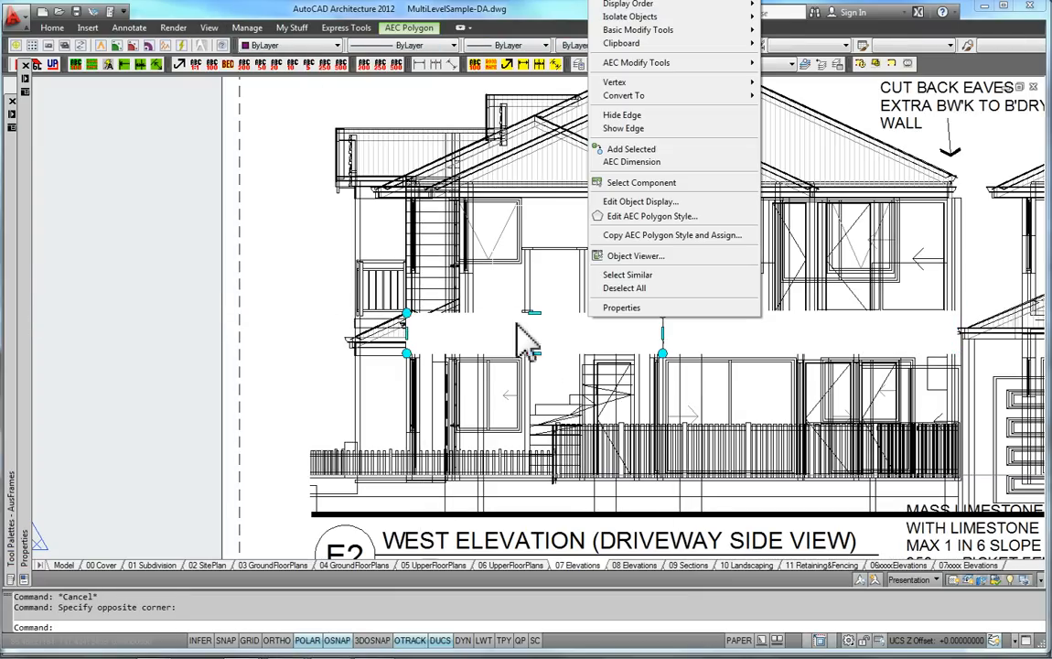
left_click(622, 308)
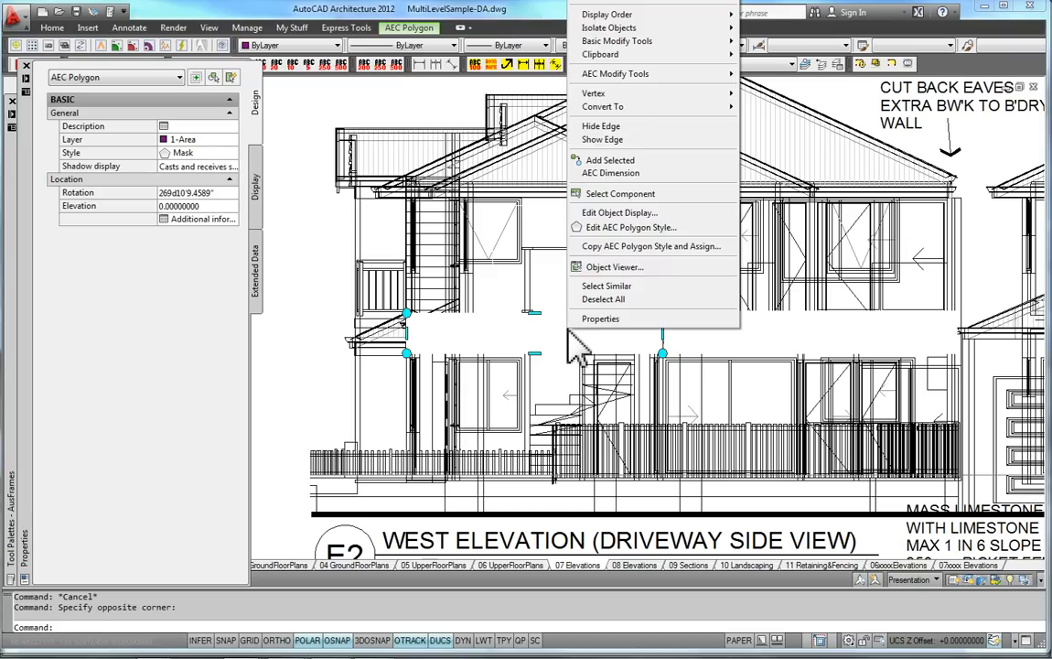
Edit the Mask AEC Polygon style and show its Use Background Mask setting on the Other page.
left_click(629, 226)
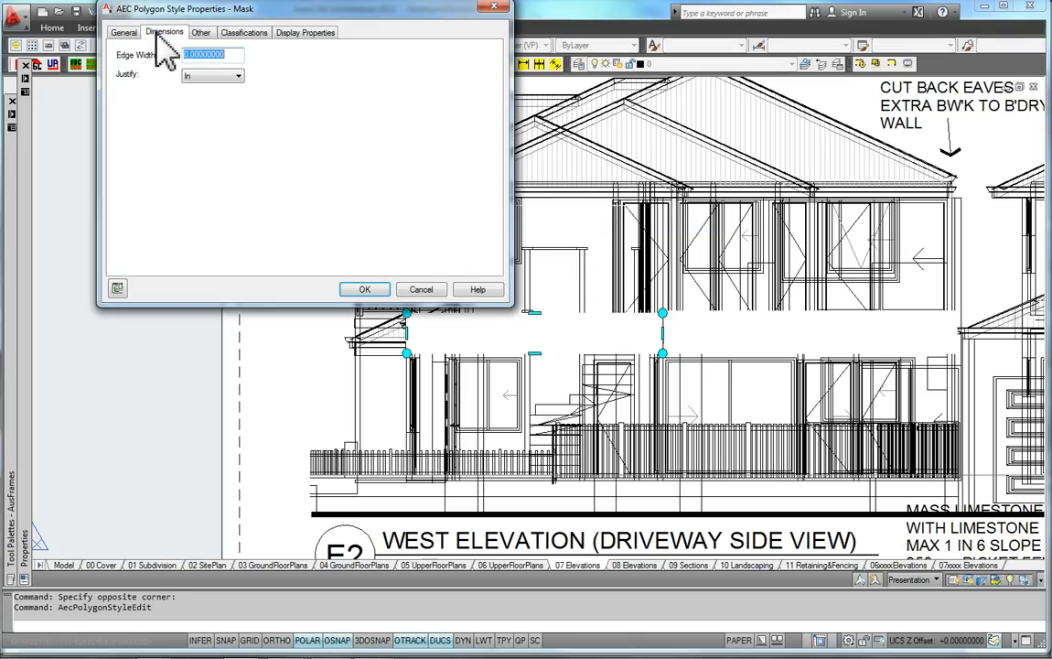
left_click(209, 33)
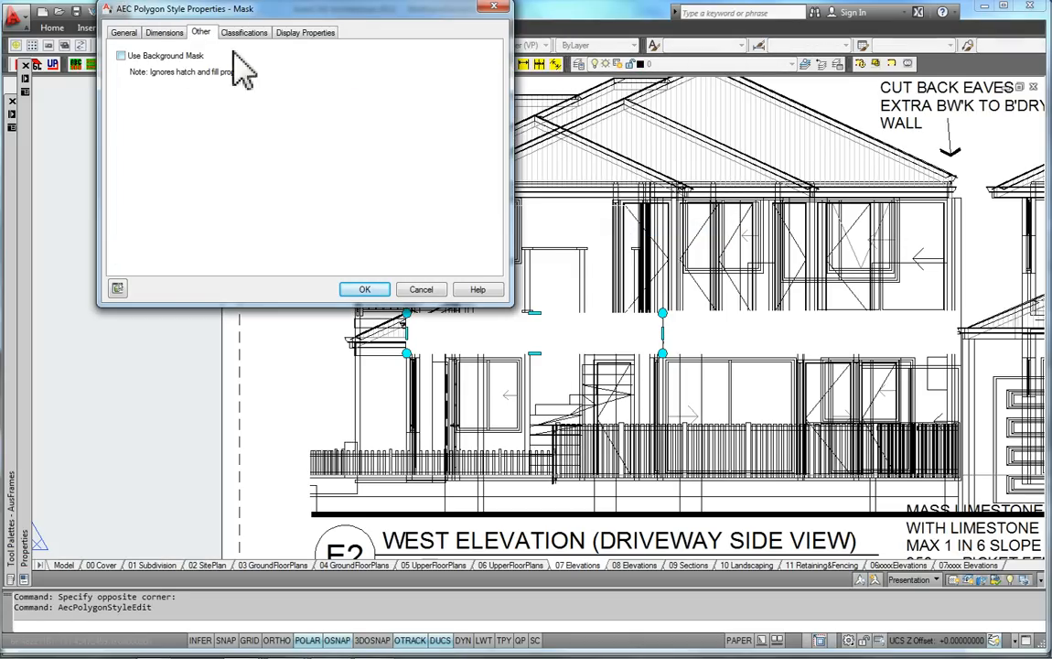